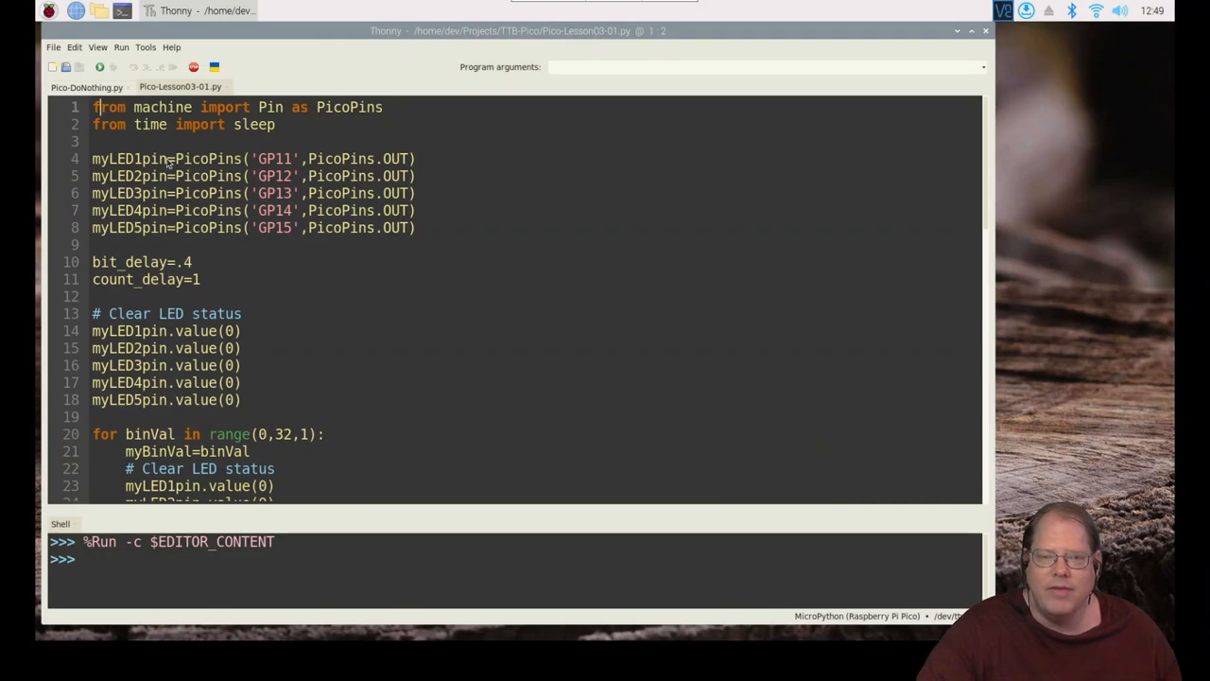
mouse_move(104, 107)
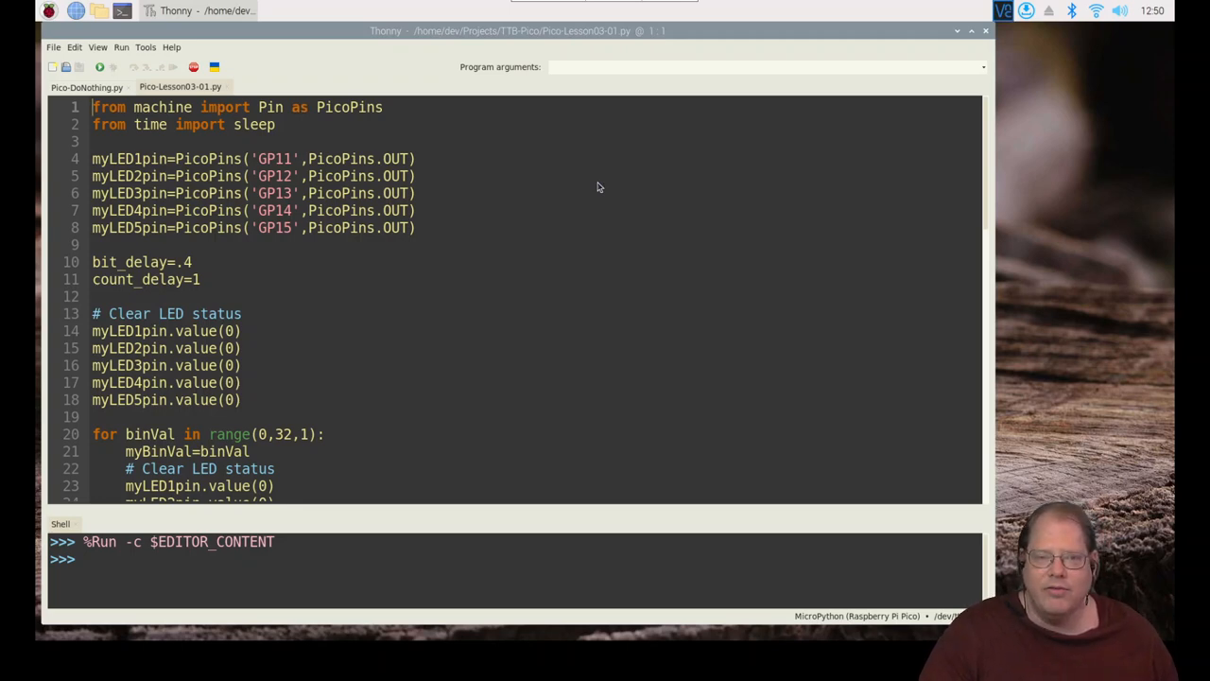
click(222, 107)
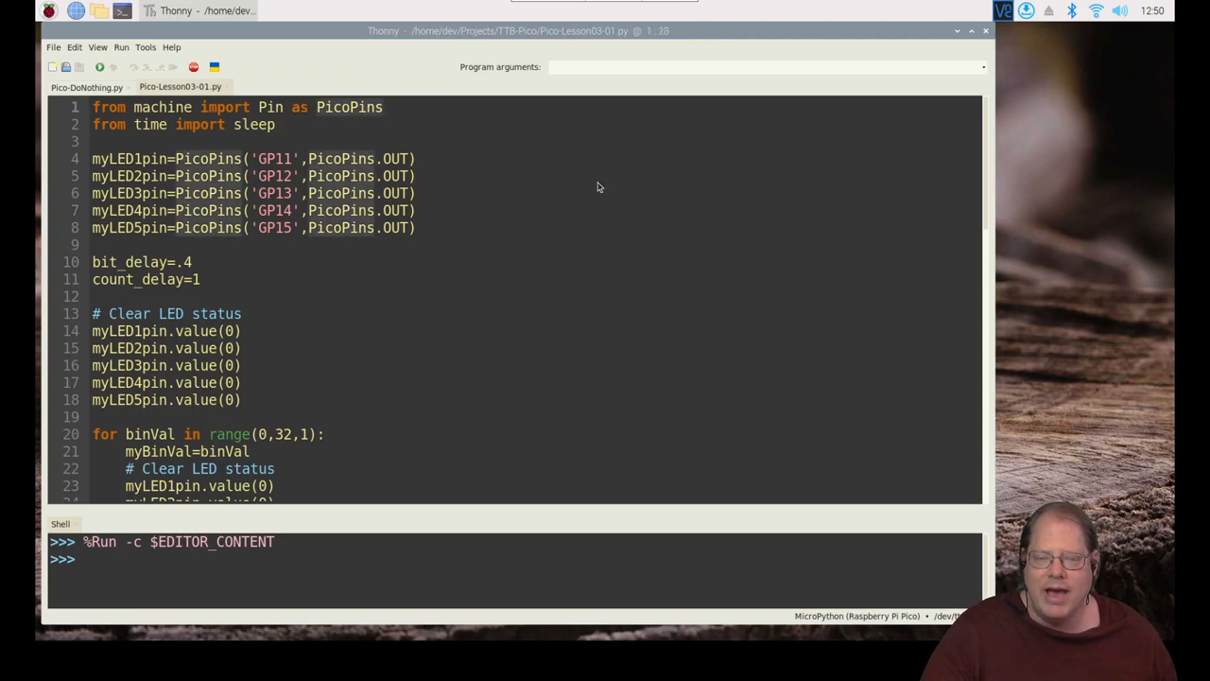
click(326, 107)
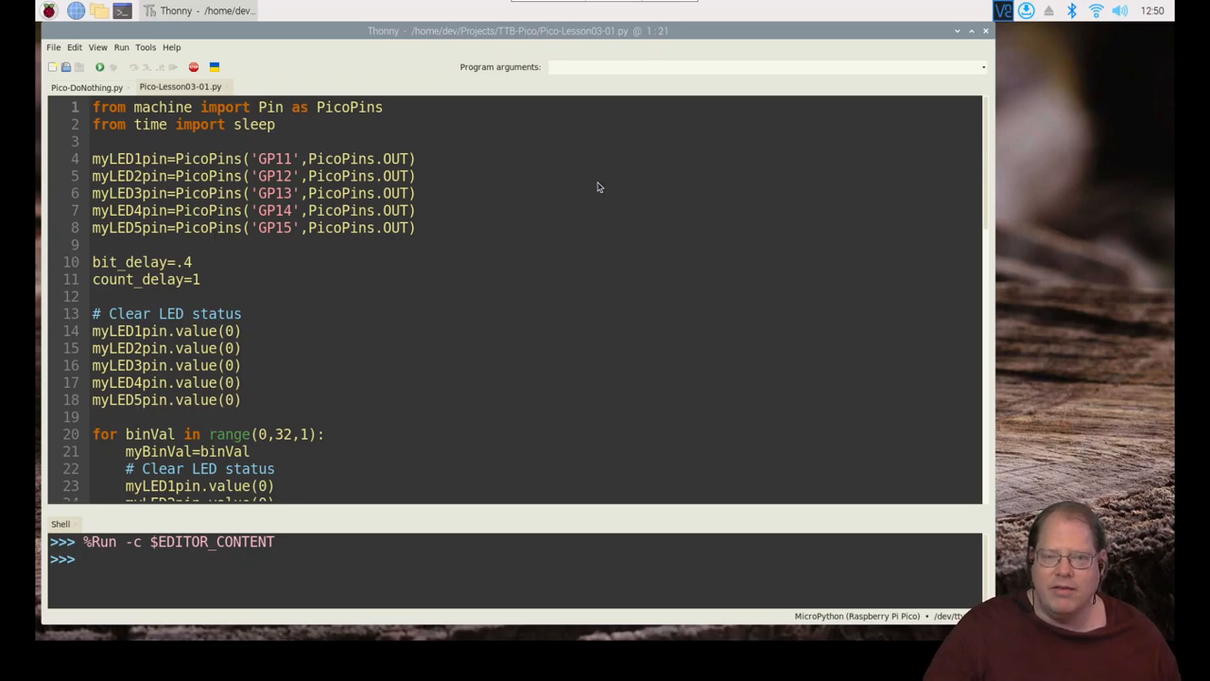
click(257, 107)
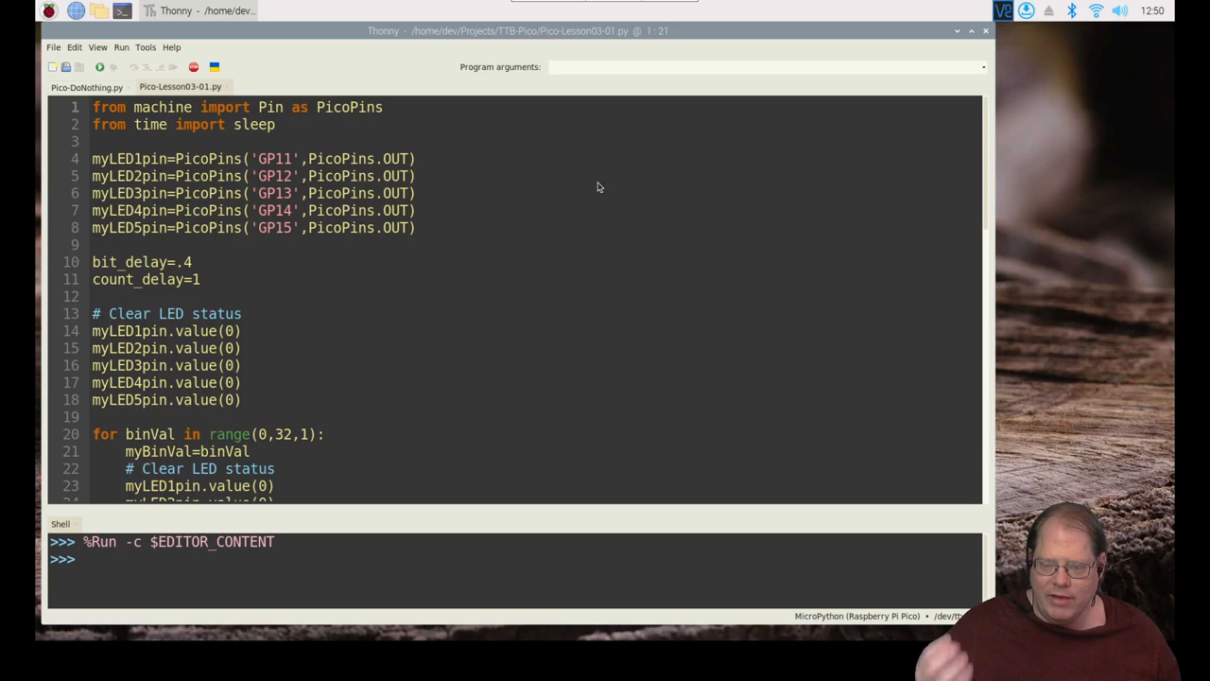
click(257, 107)
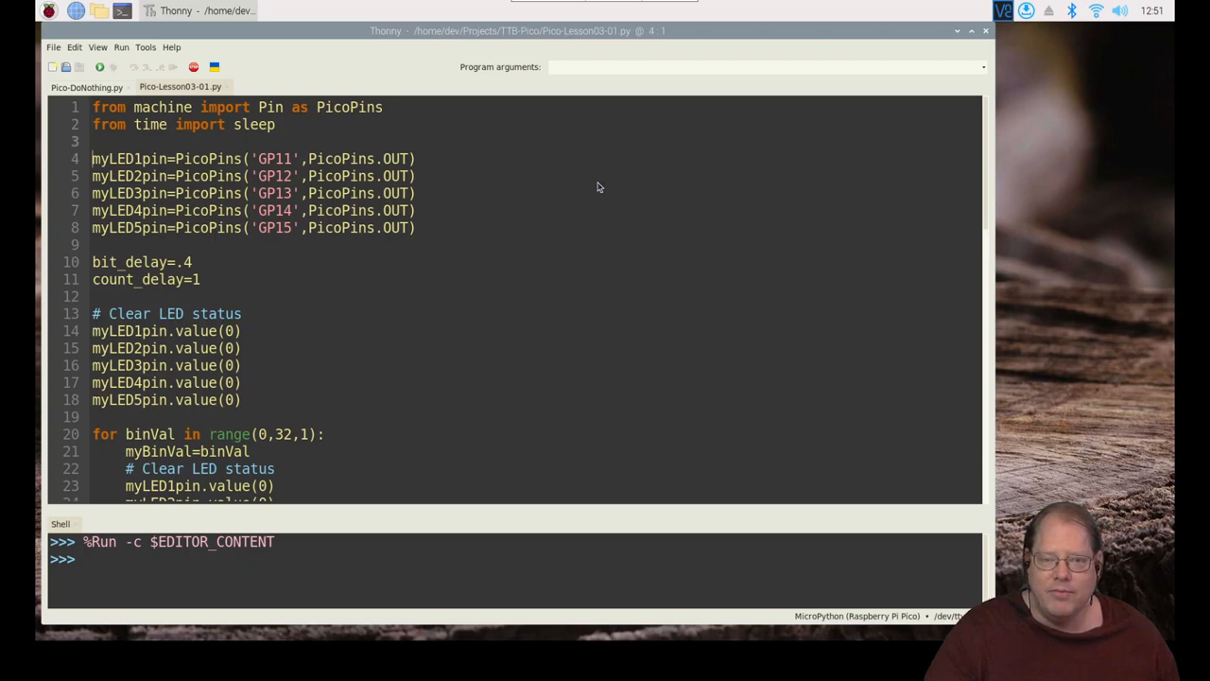
click(93, 141)
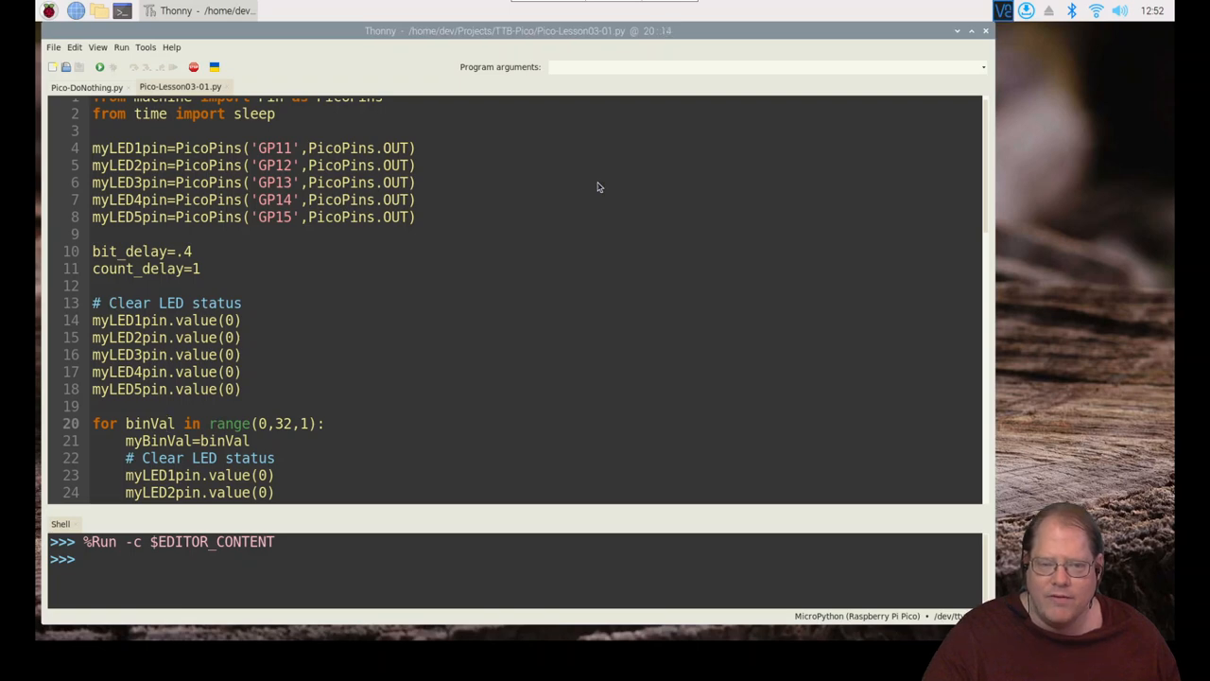
click(211, 424)
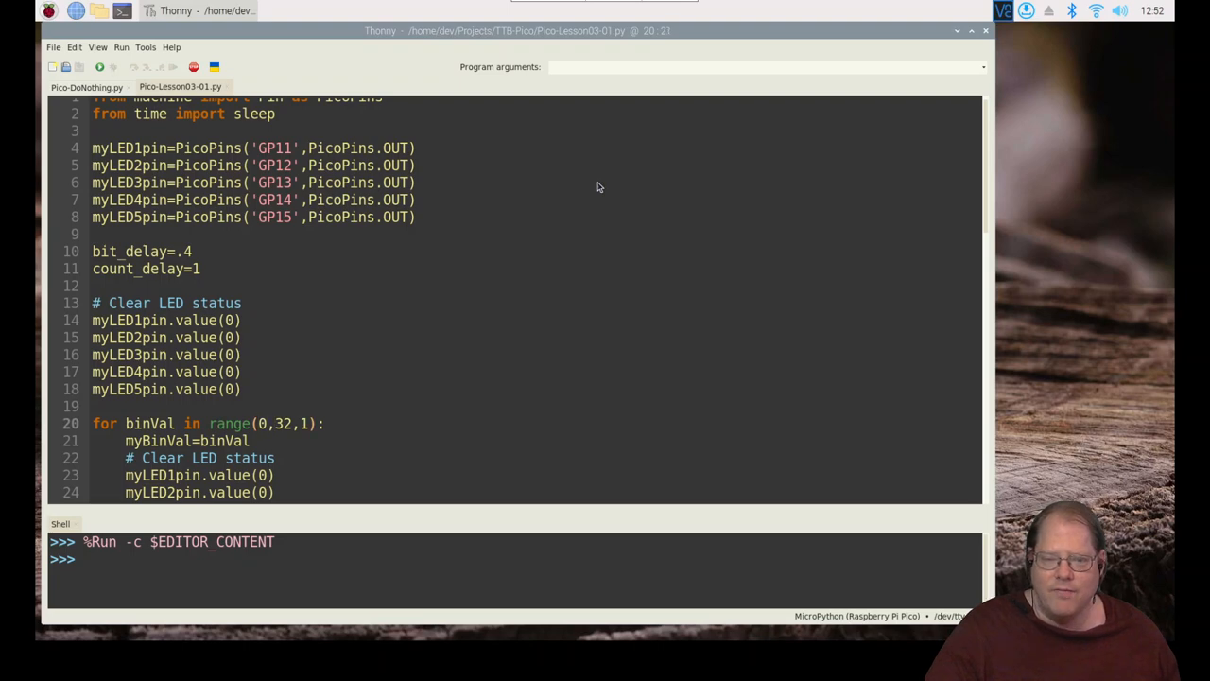
click(270, 422)
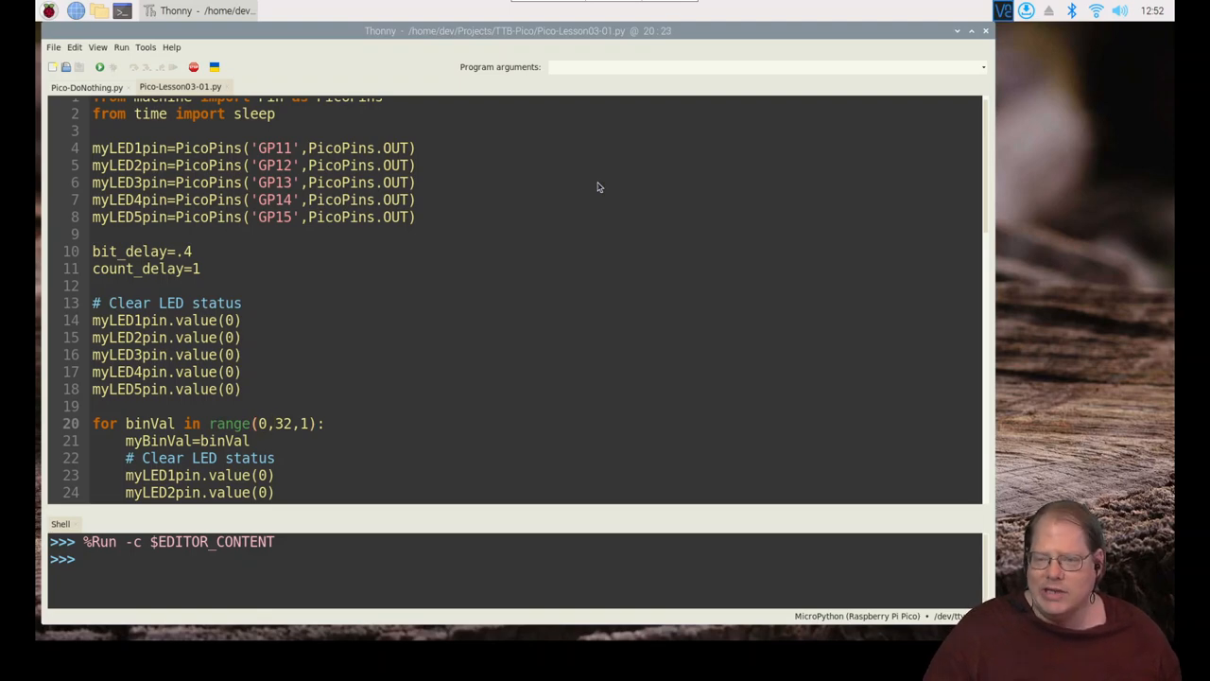
click(271, 423)
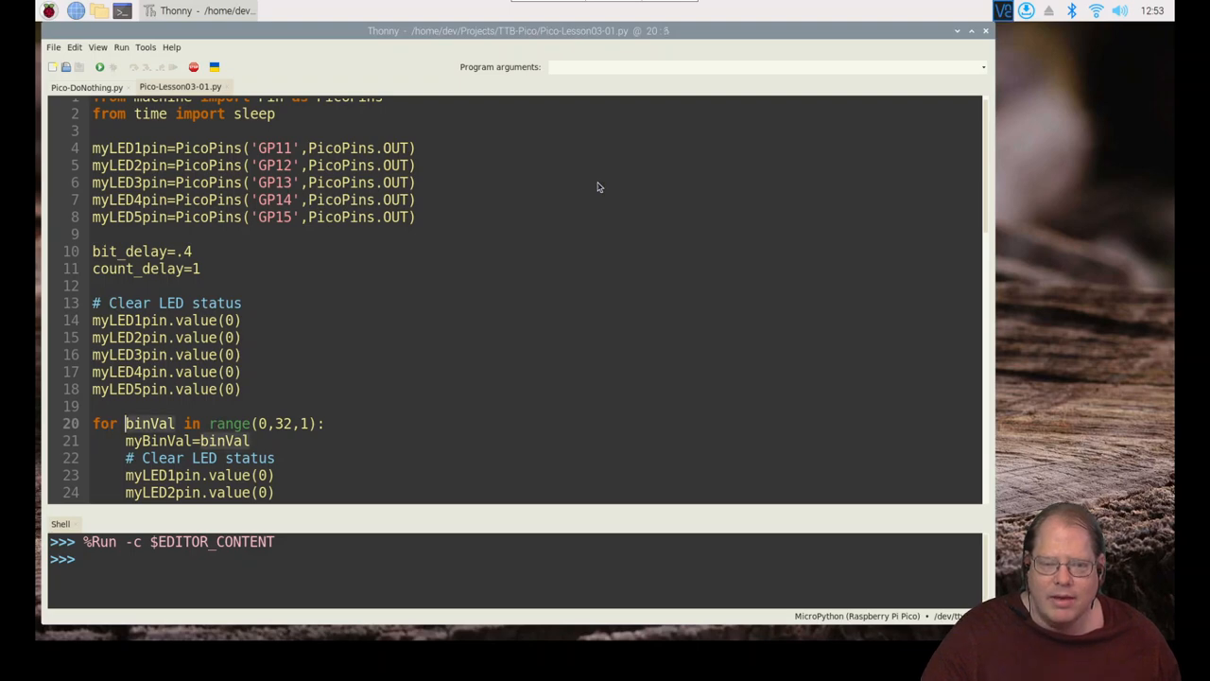
click(174, 423)
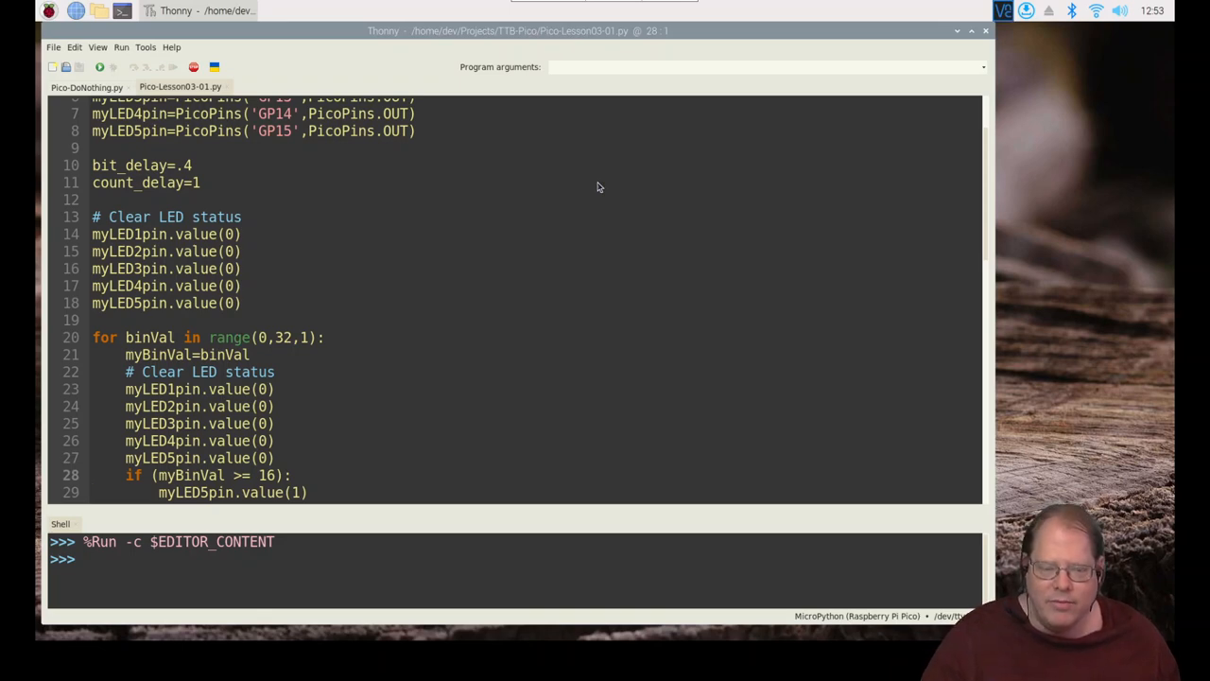
scroll(down, 3)
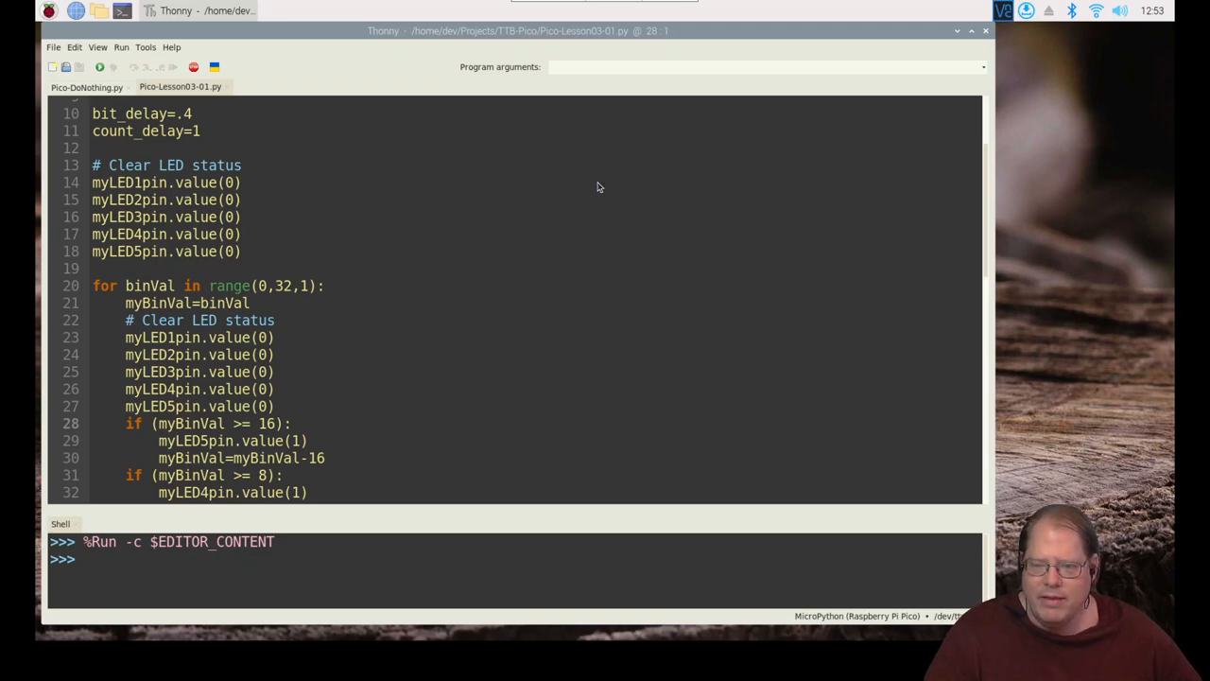
click(93, 422)
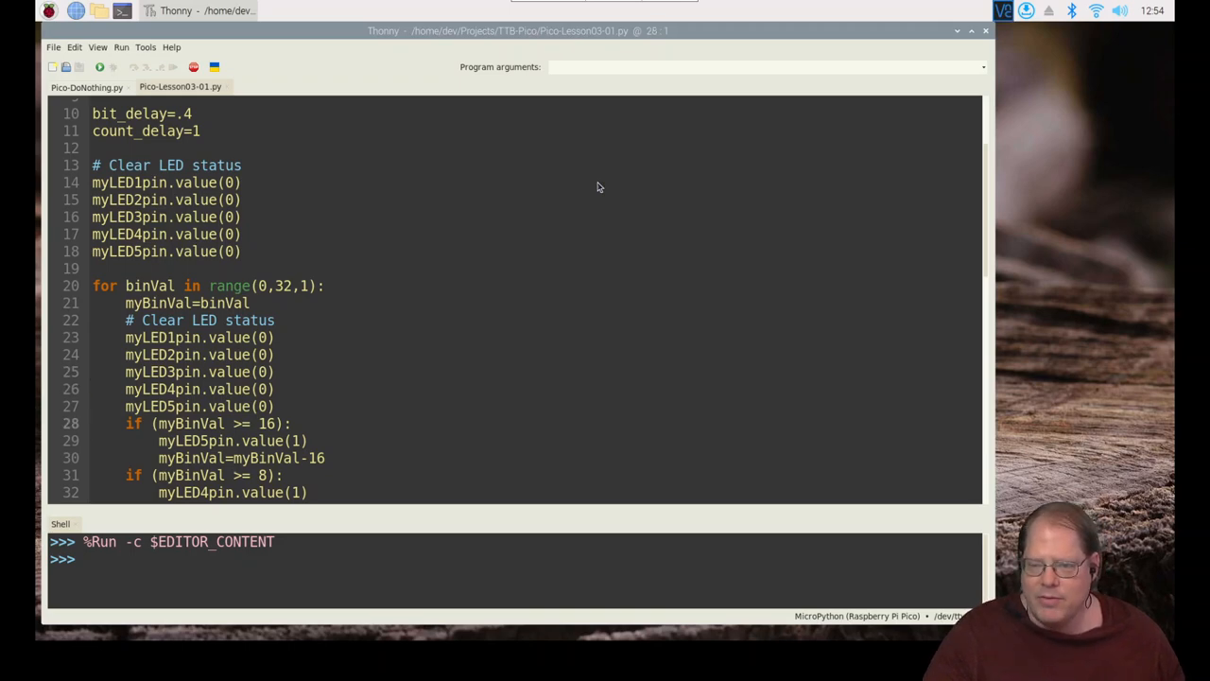
scroll(down, 3)
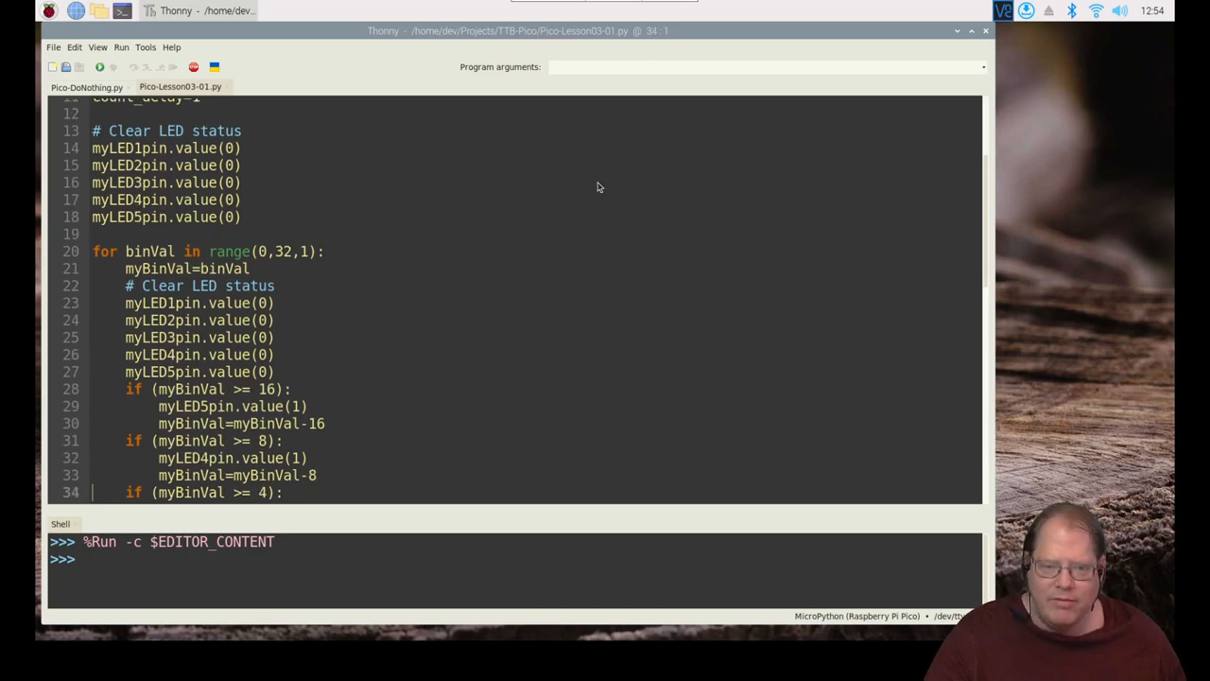
scroll(down, 3)
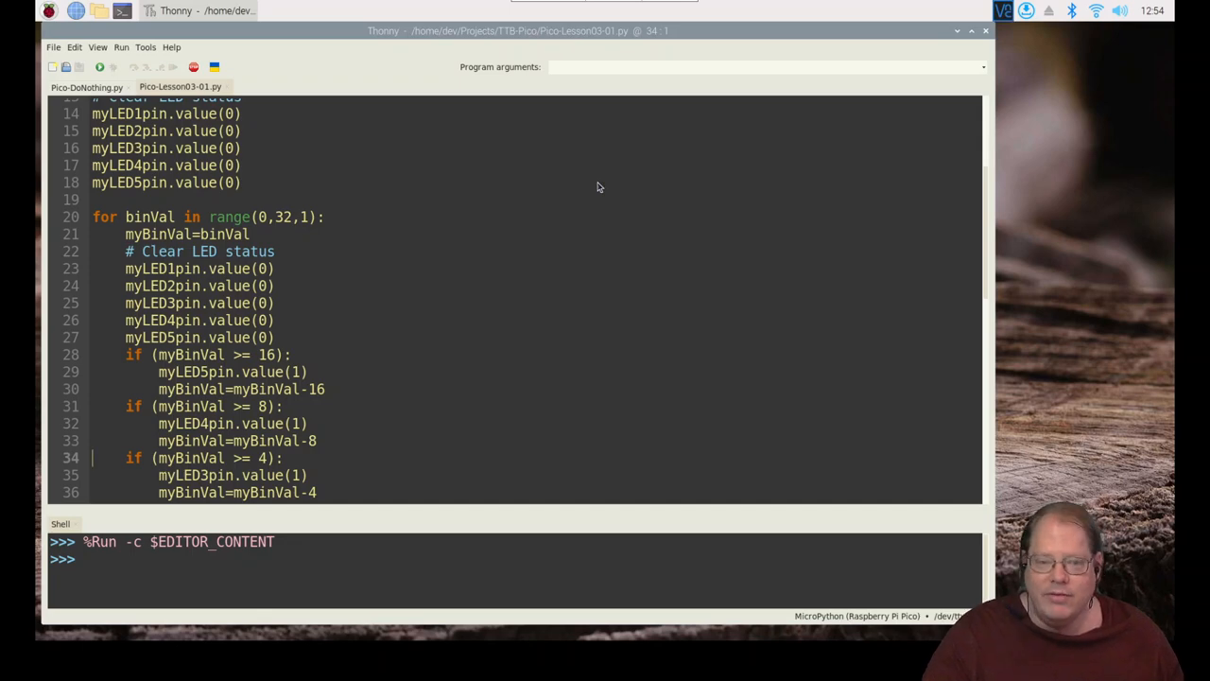
click(142, 354)
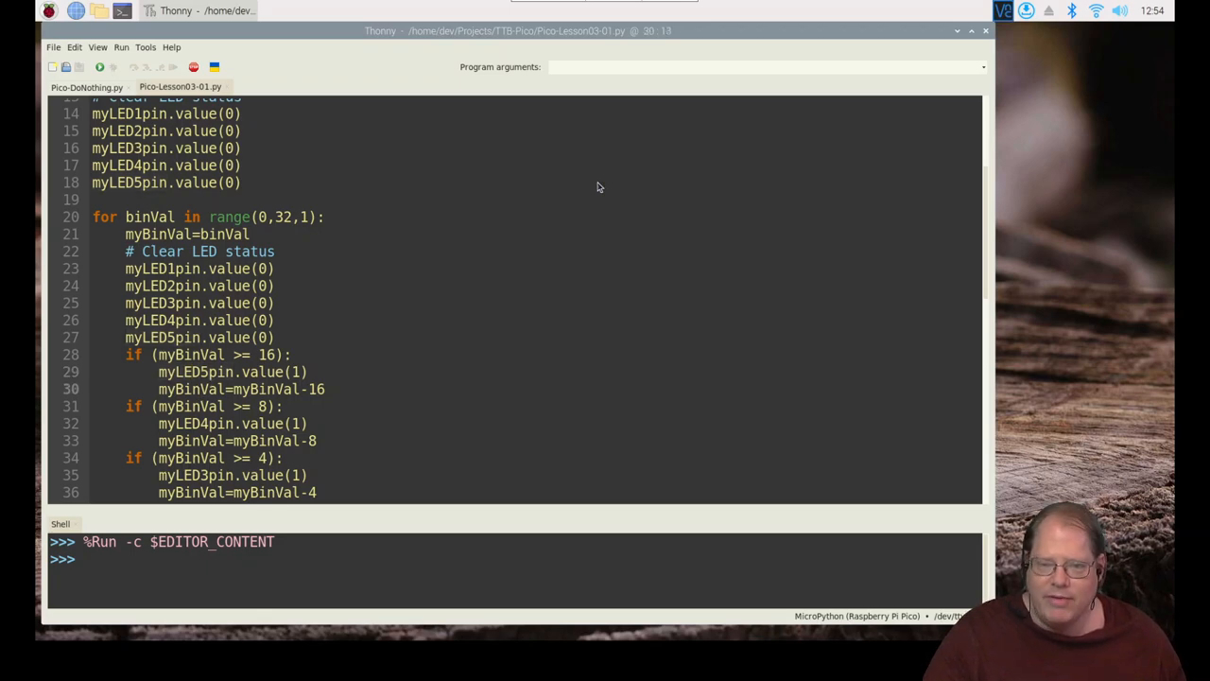
click(93, 388)
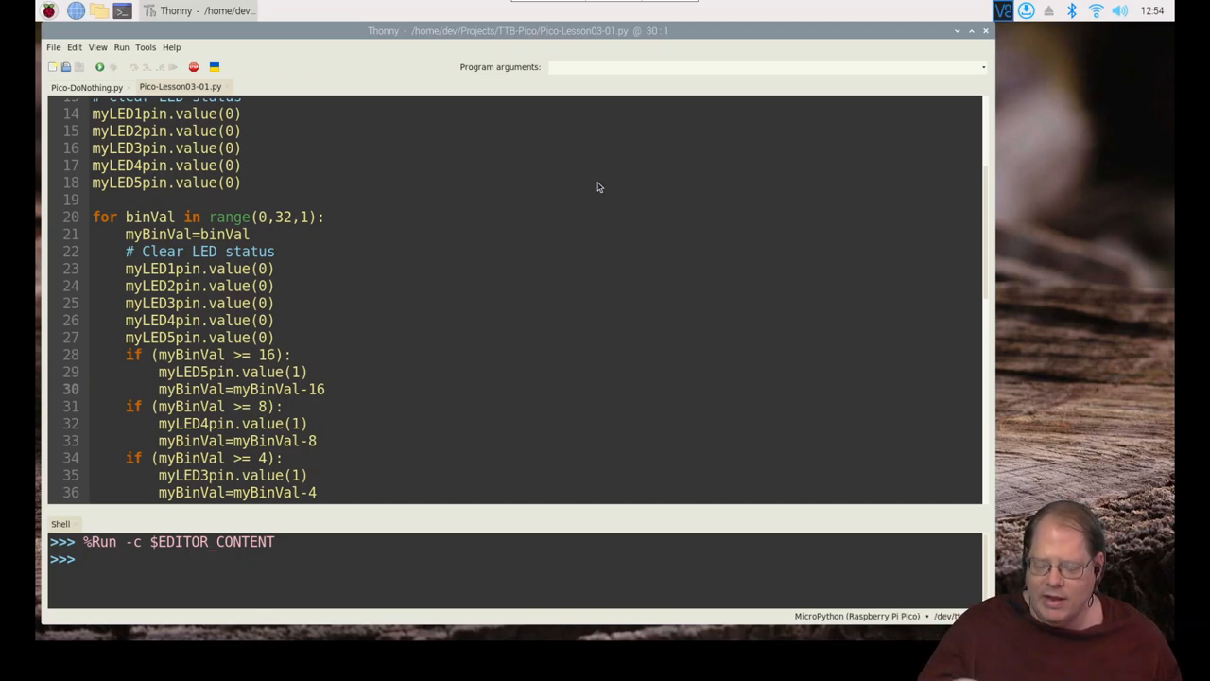
click(93, 388)
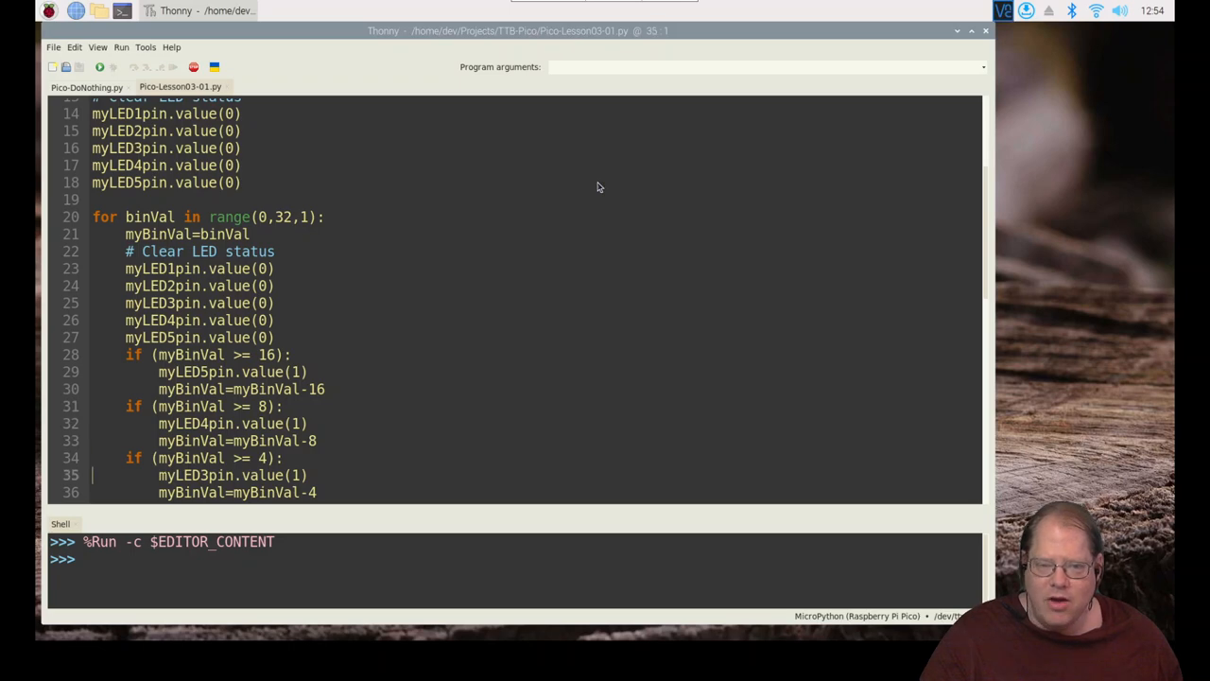
scroll(down, 3)
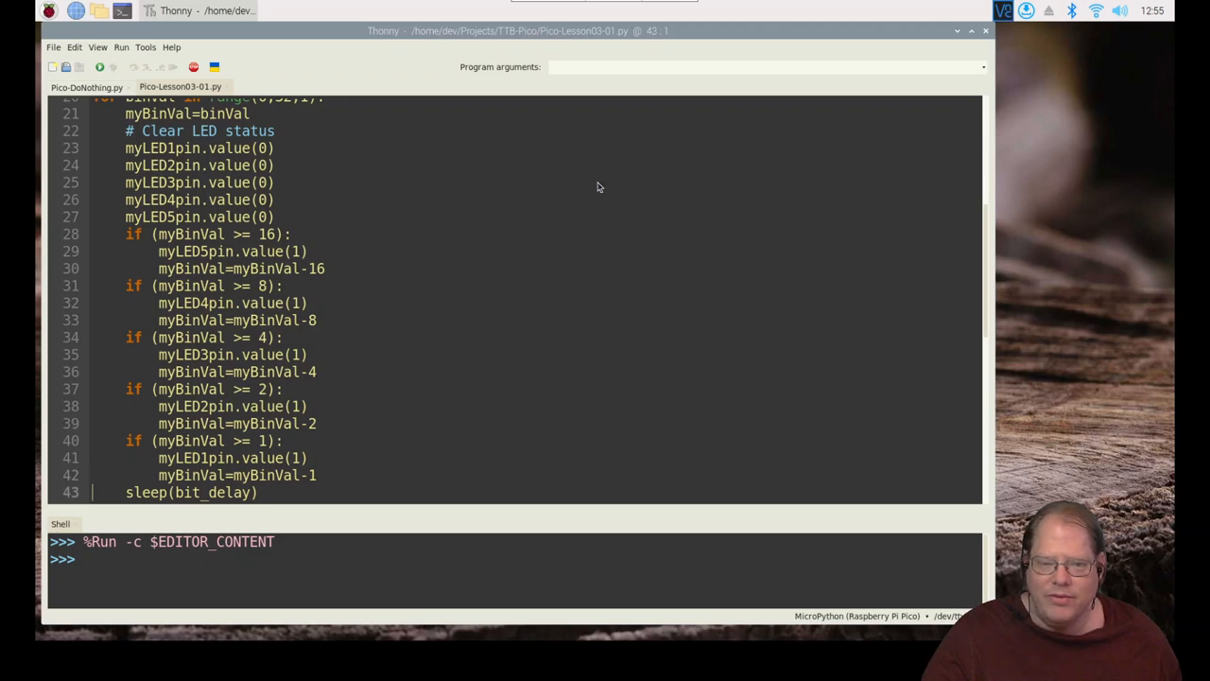
scroll(down, 3)
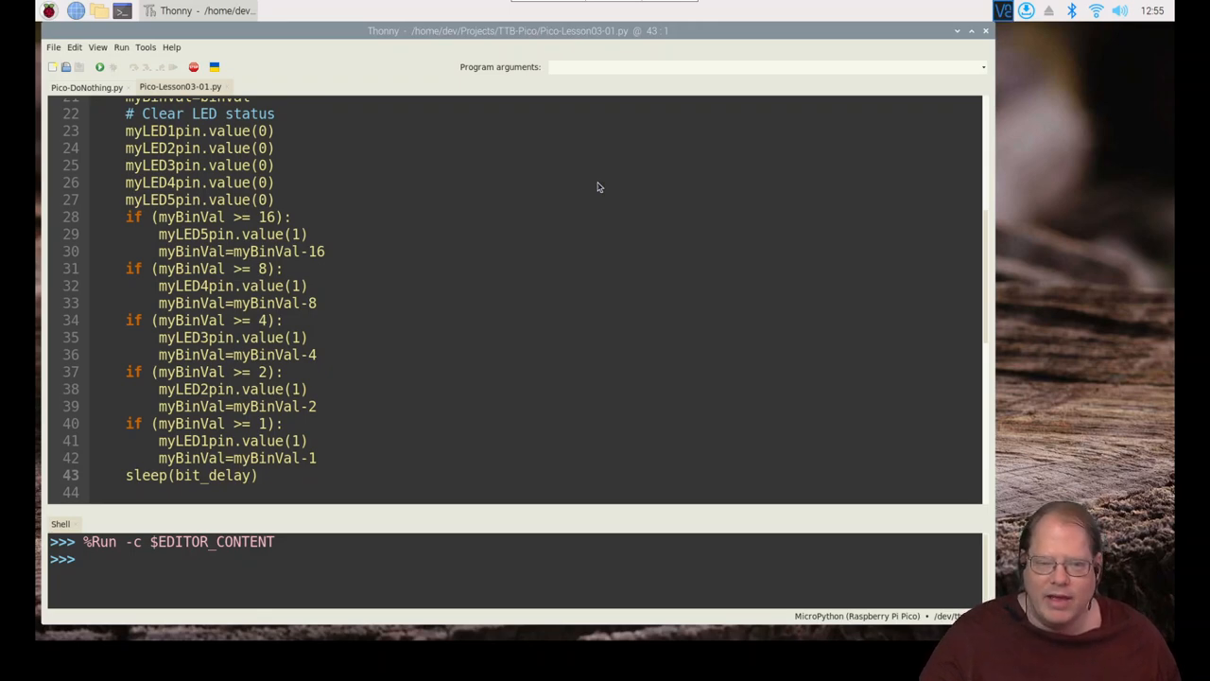
scroll(up, 3)
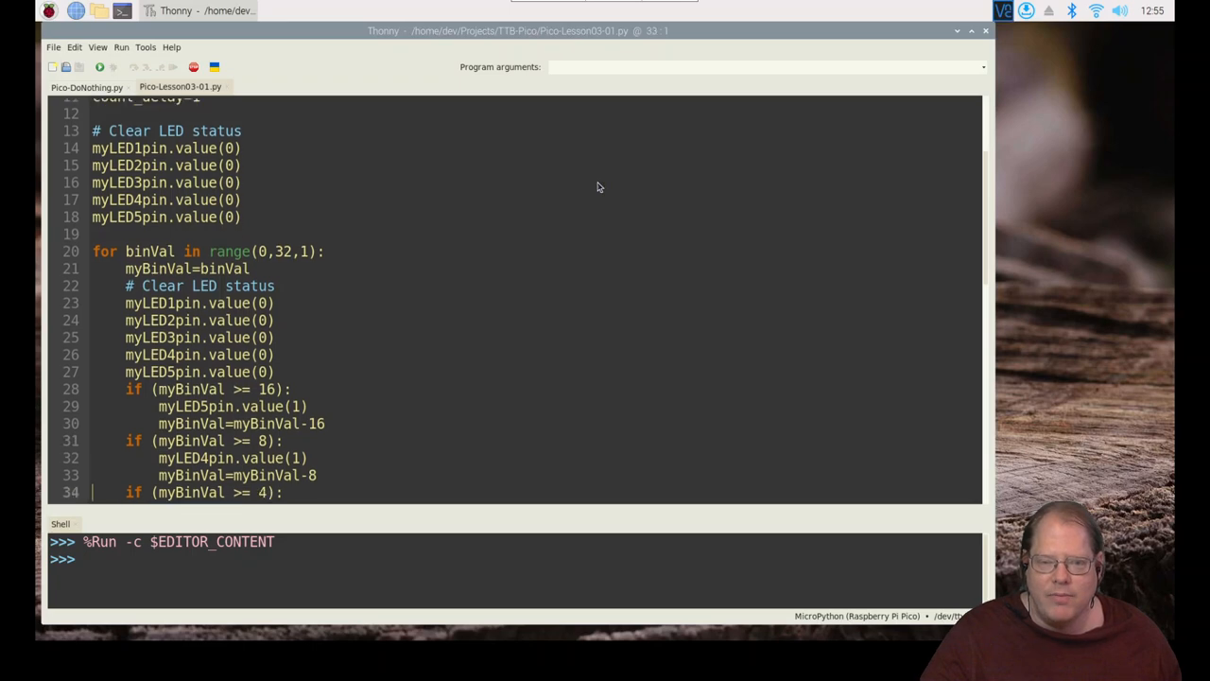
scroll(down, 3)
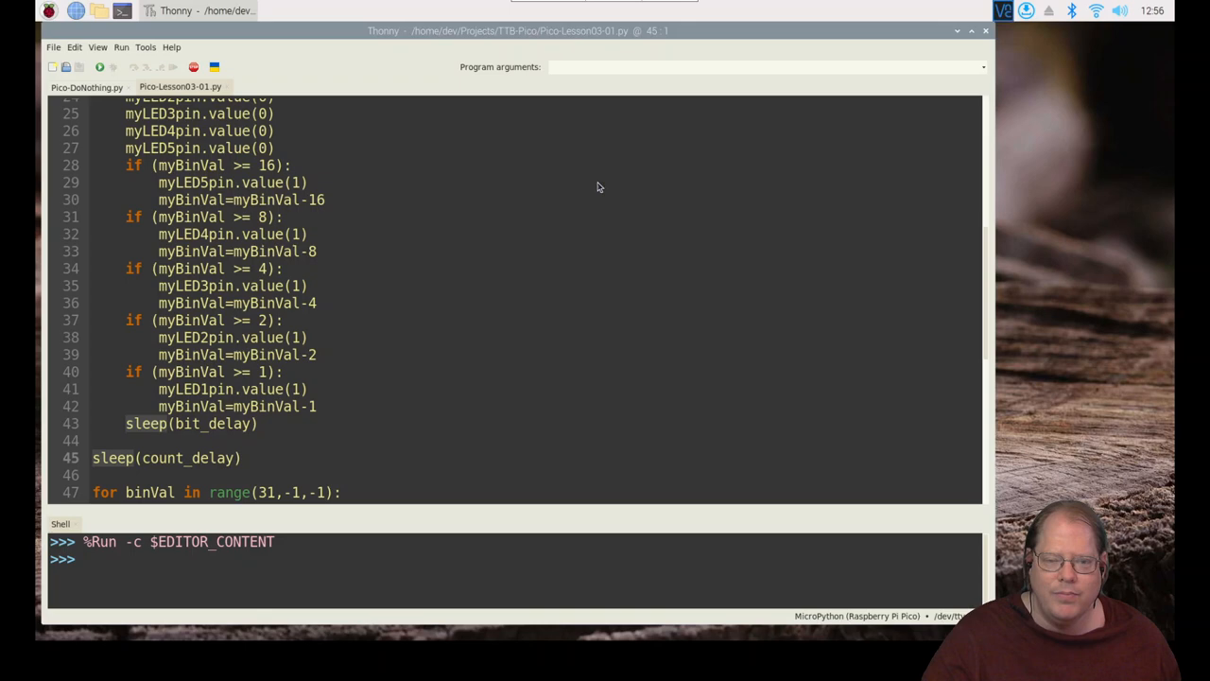
scroll(down, 3)
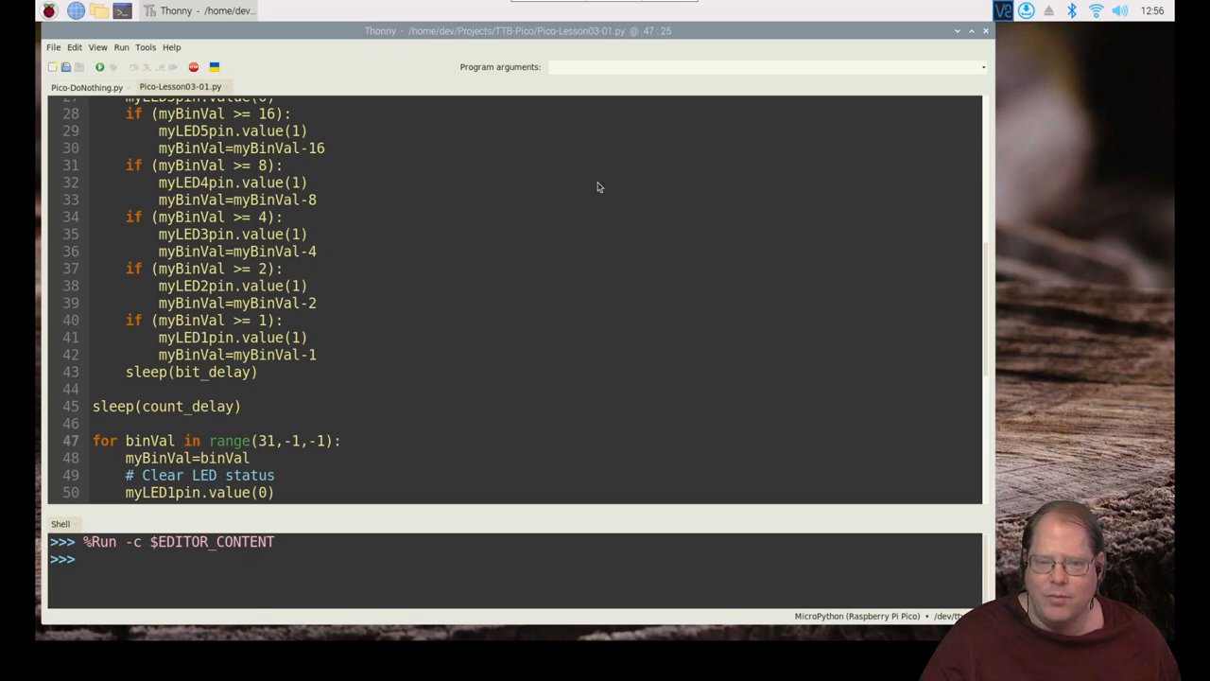
click(298, 440)
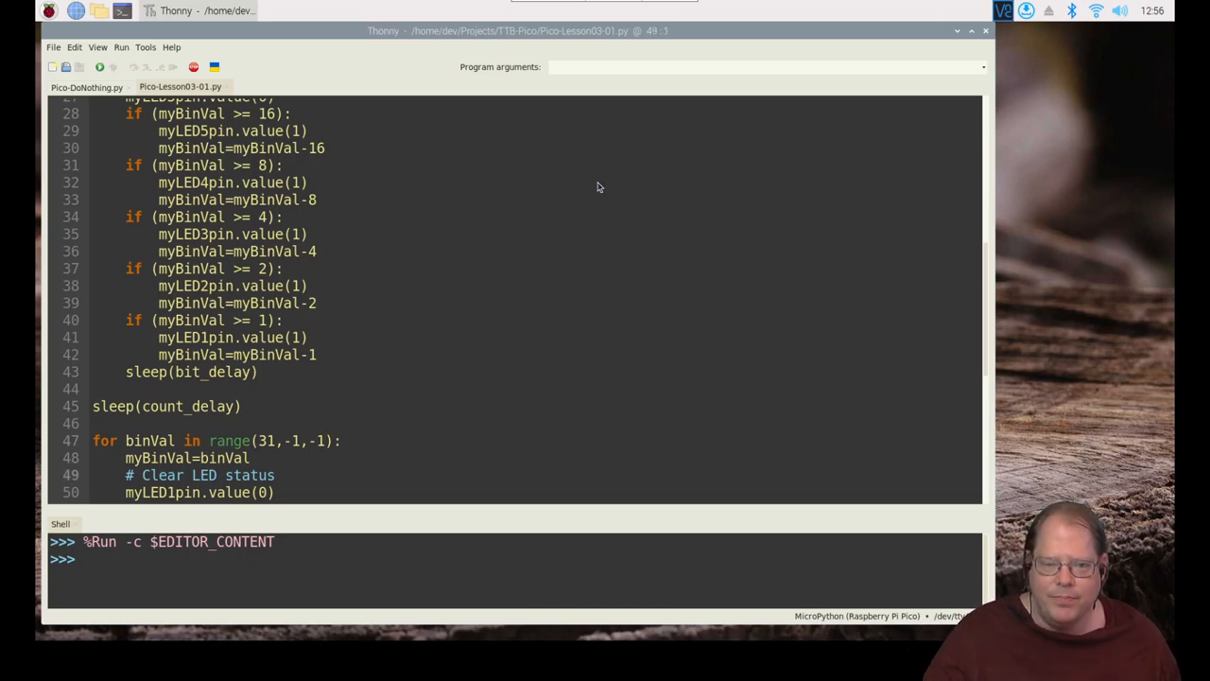
scroll(down, 3)
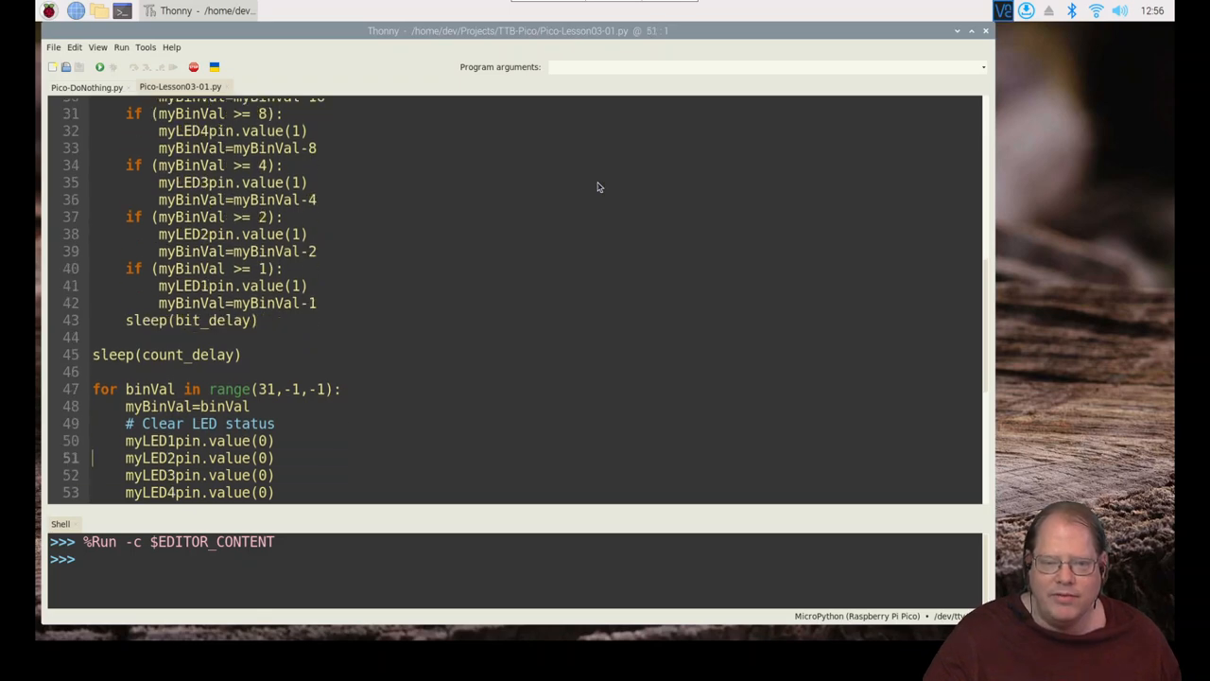
click(92, 405)
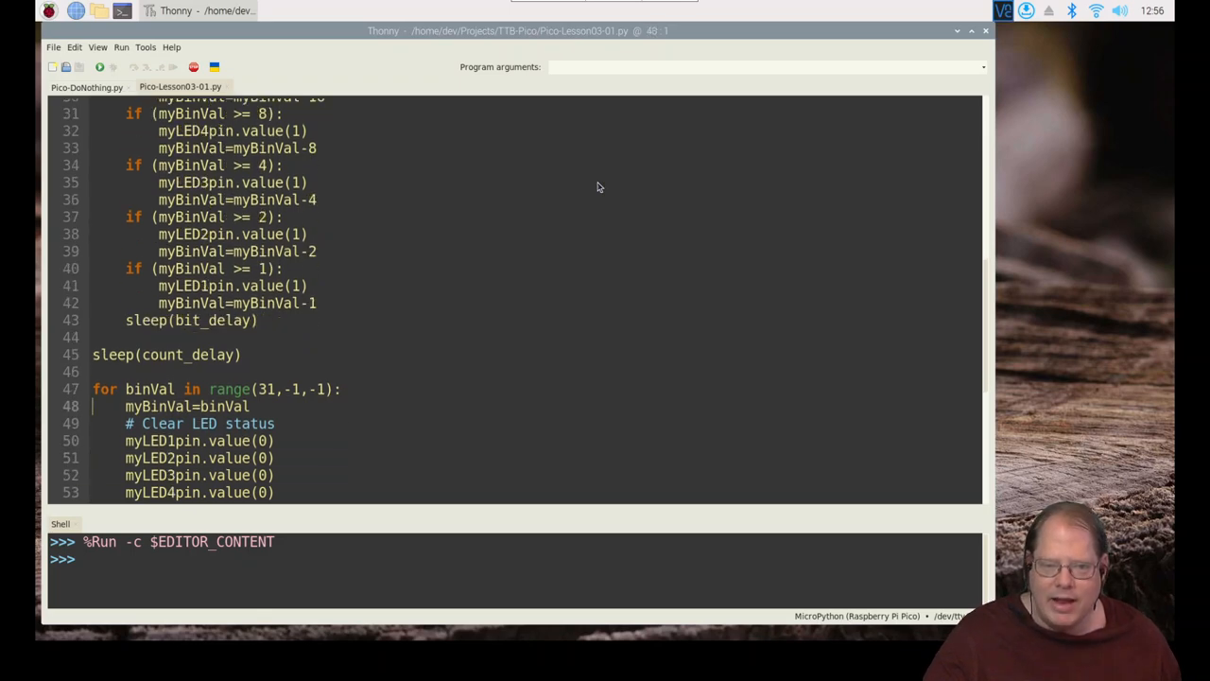